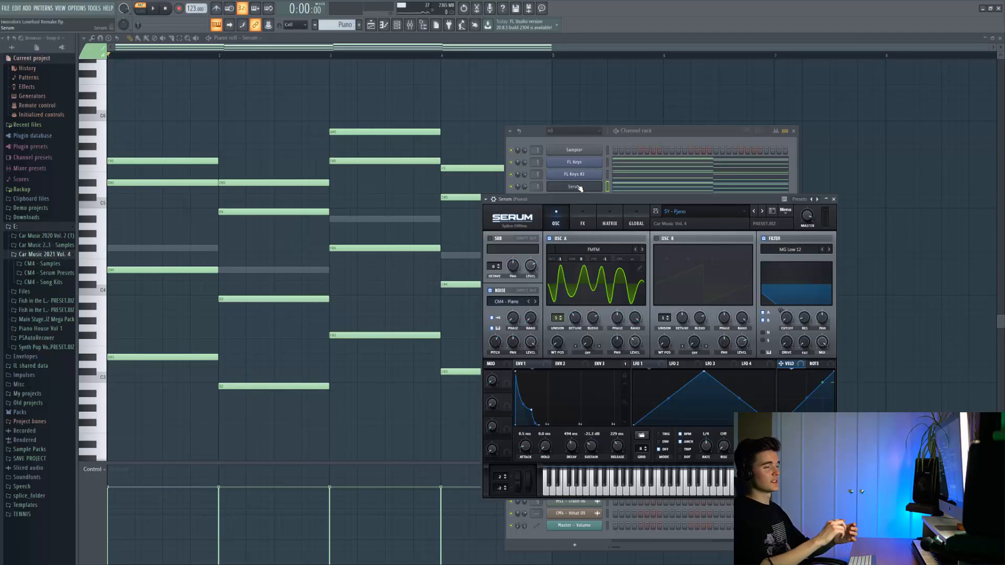
Step: Open the Serum piano's mixer insert with Parametric EQ 2, Reeverb 2 and Stereo Shaper windows
left_click(574, 174)
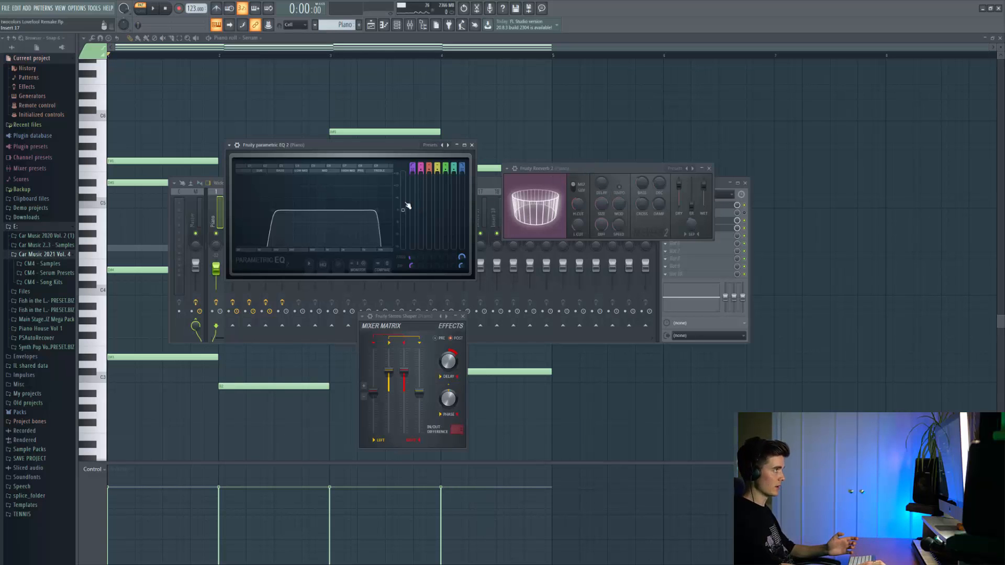
left_click_drag(405, 207, 272, 211)
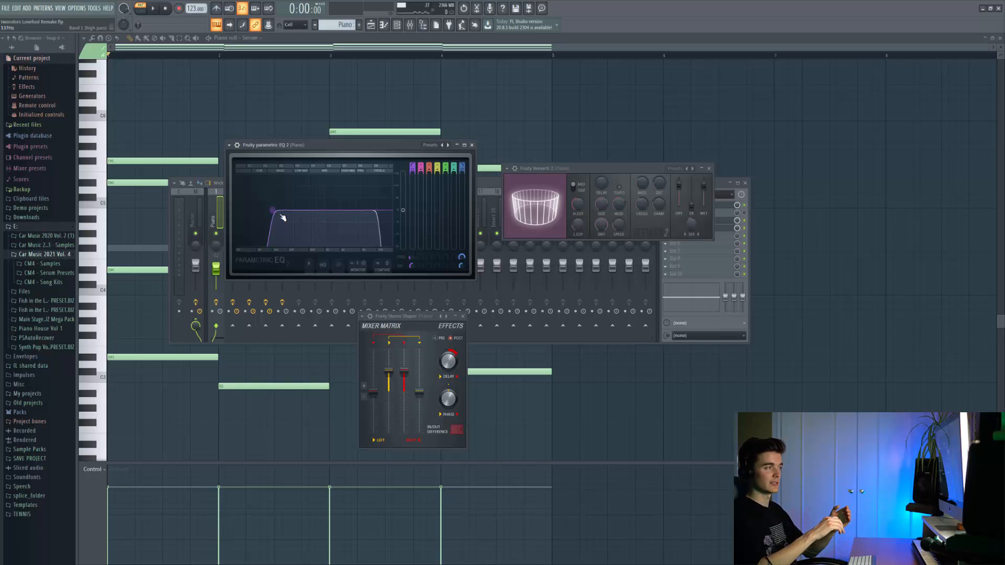
left_click_drag(271, 211, 382, 212)
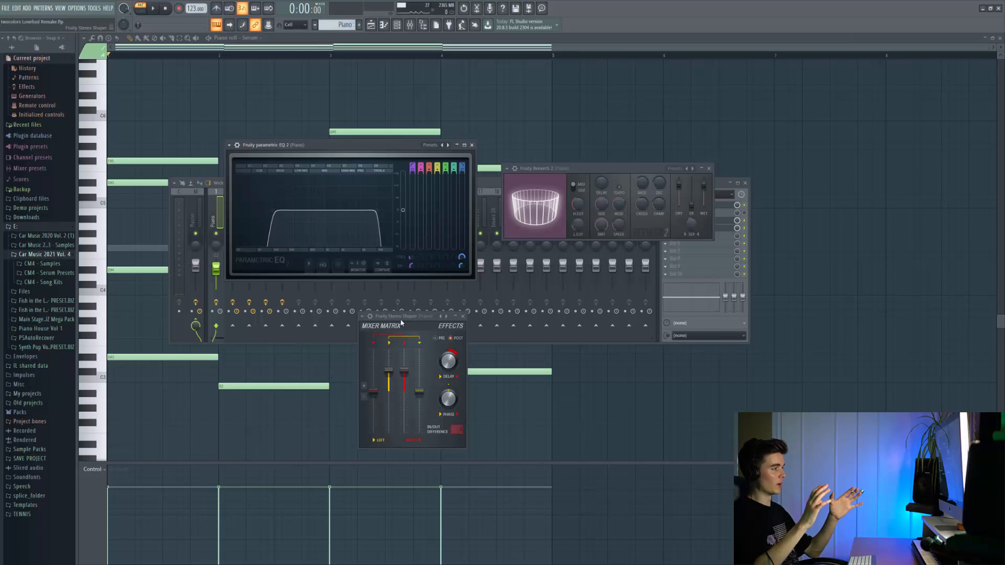
left_click_drag(449, 359, 449, 369)
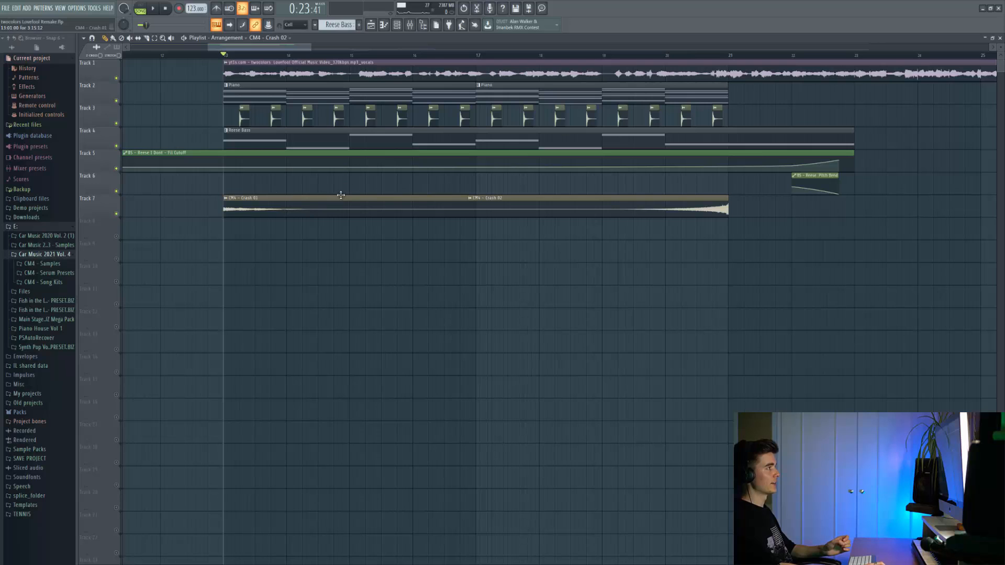
mouse_move(405, 198)
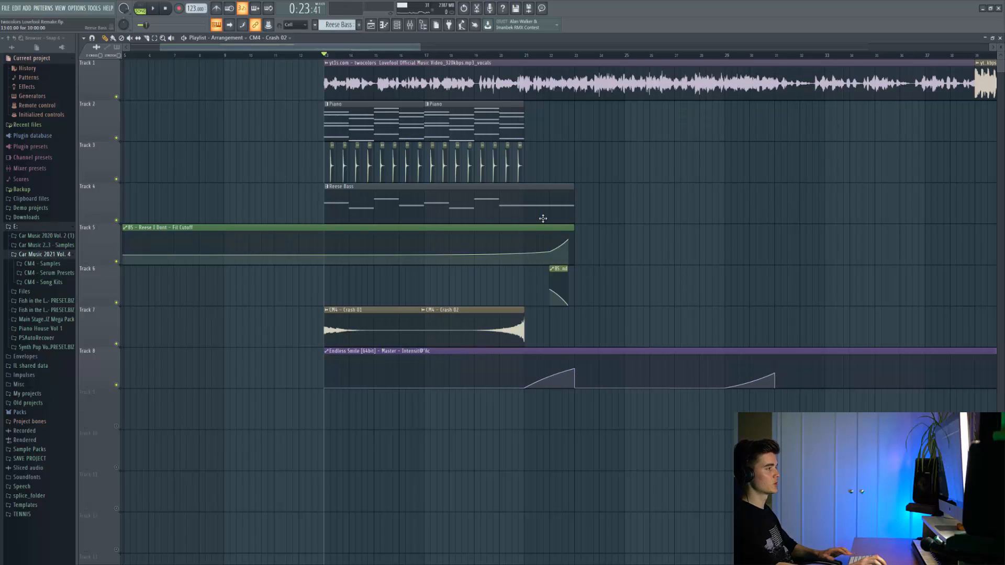
Step: Move the playback position to where the Endless Smile riser on Track 8 peaks
left_click(525, 56)
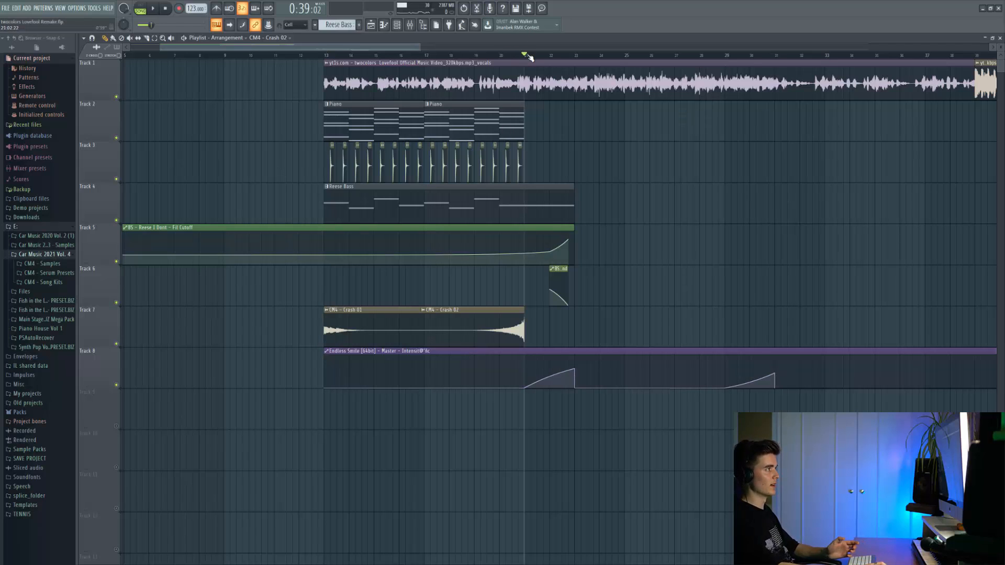